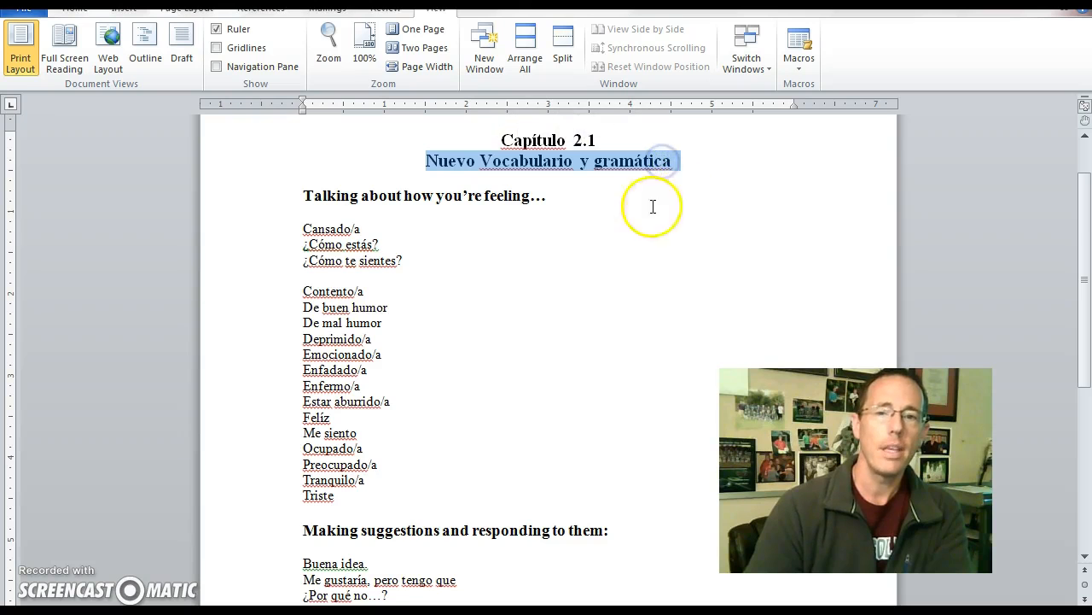
pyautogui.scroll(-3)
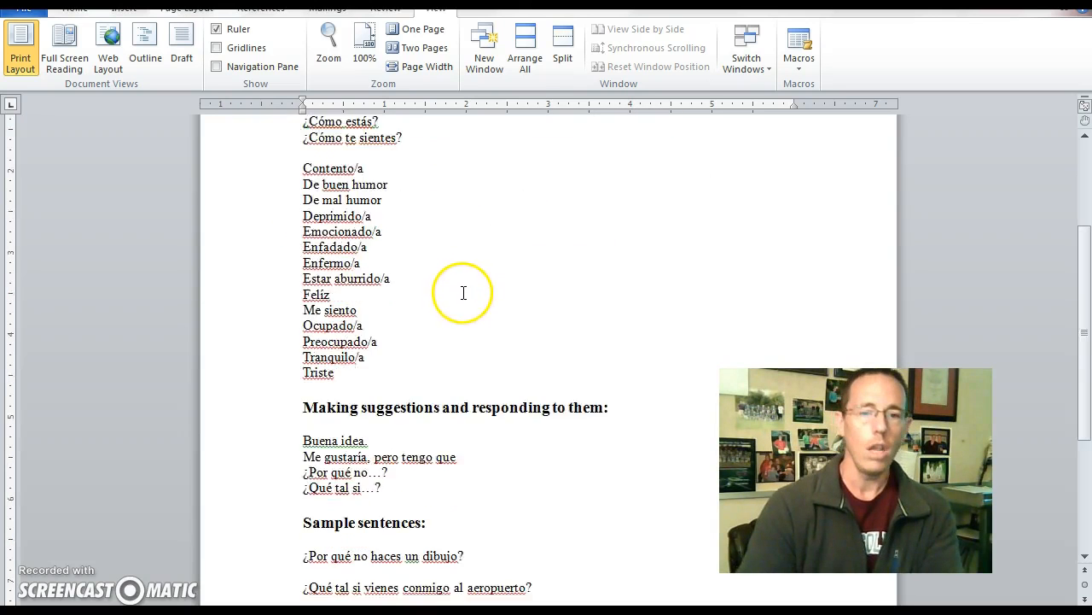
pyautogui.scroll(-3)
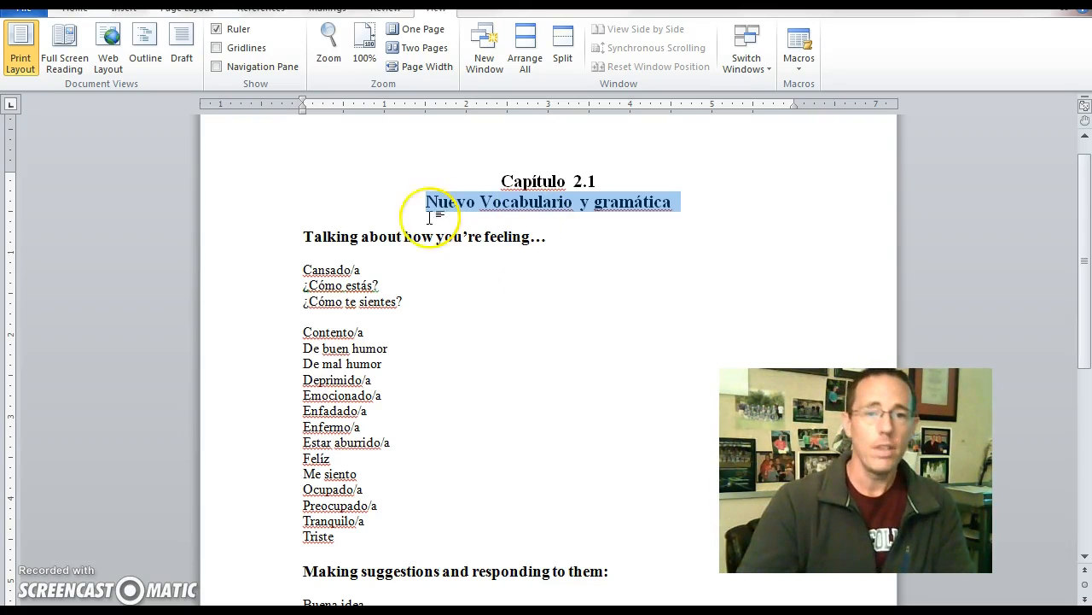
pyautogui.moveTo(306, 271)
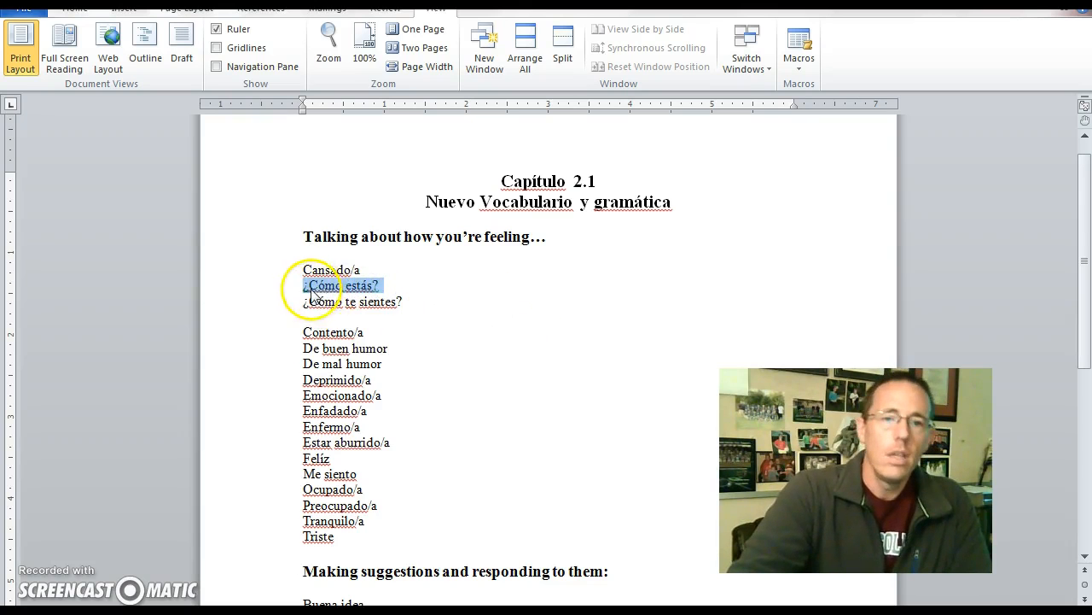
pyautogui.click(324, 285)
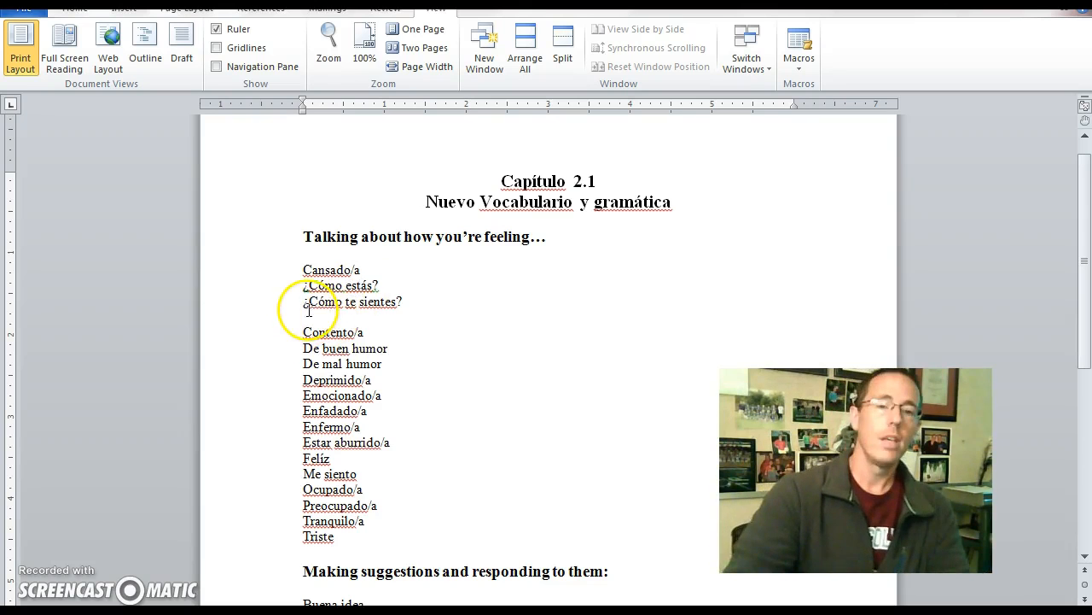
pyautogui.moveTo(304, 300); pyautogui.dragTo(403, 300)
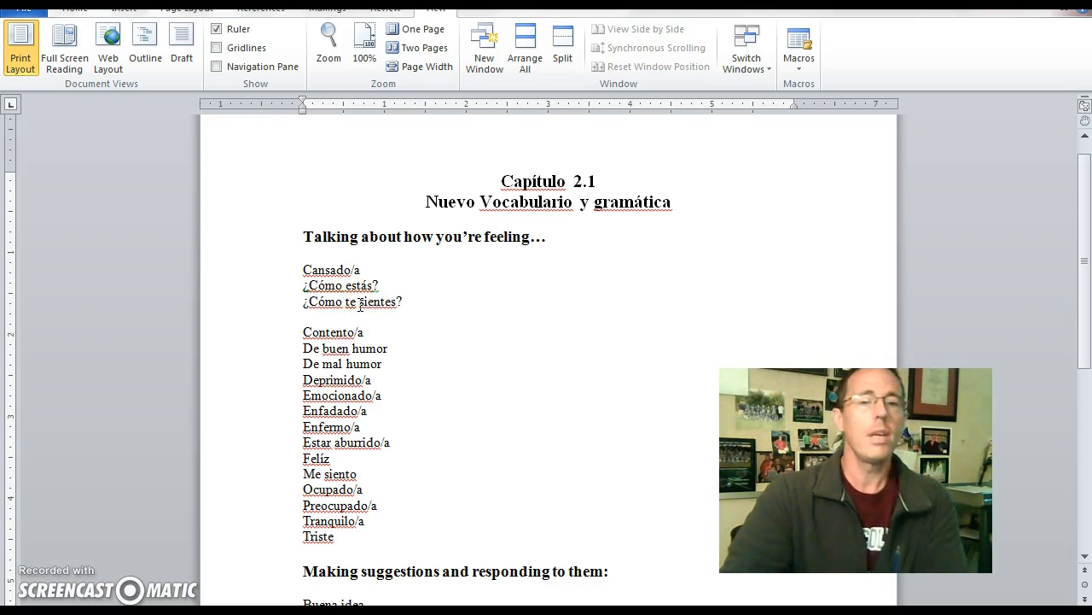
pyautogui.doubleClick(379, 301)
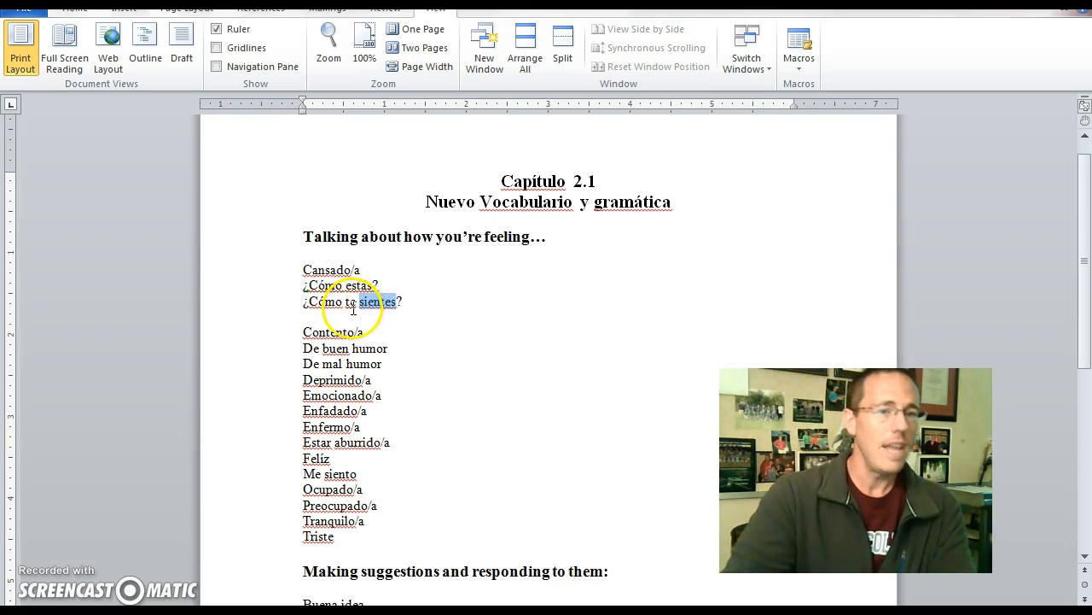
pyautogui.click(375, 301)
pyautogui.write('á')
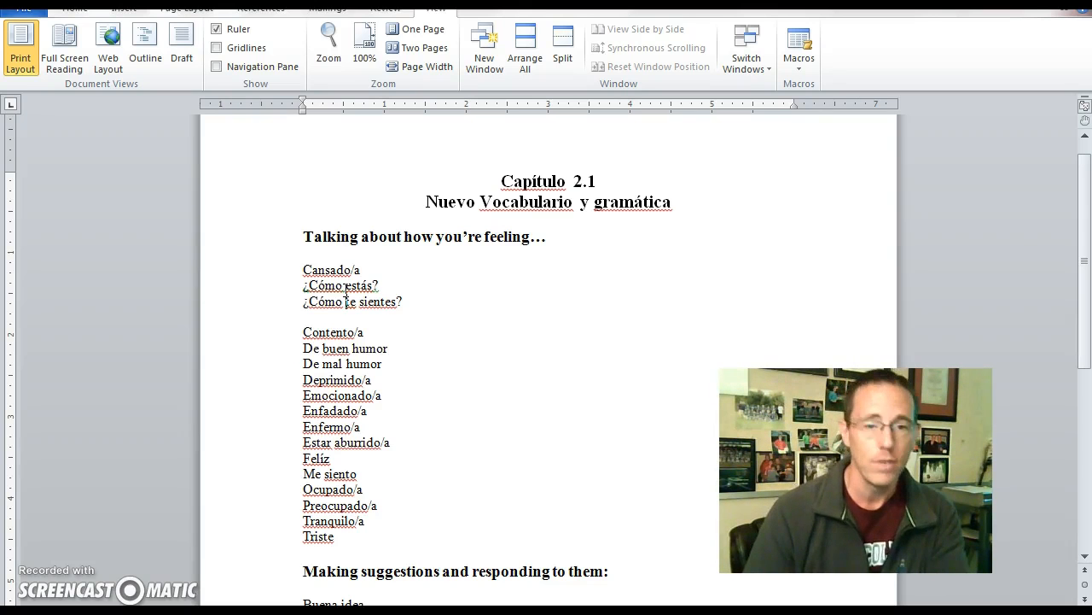
pyautogui.click(320, 303)
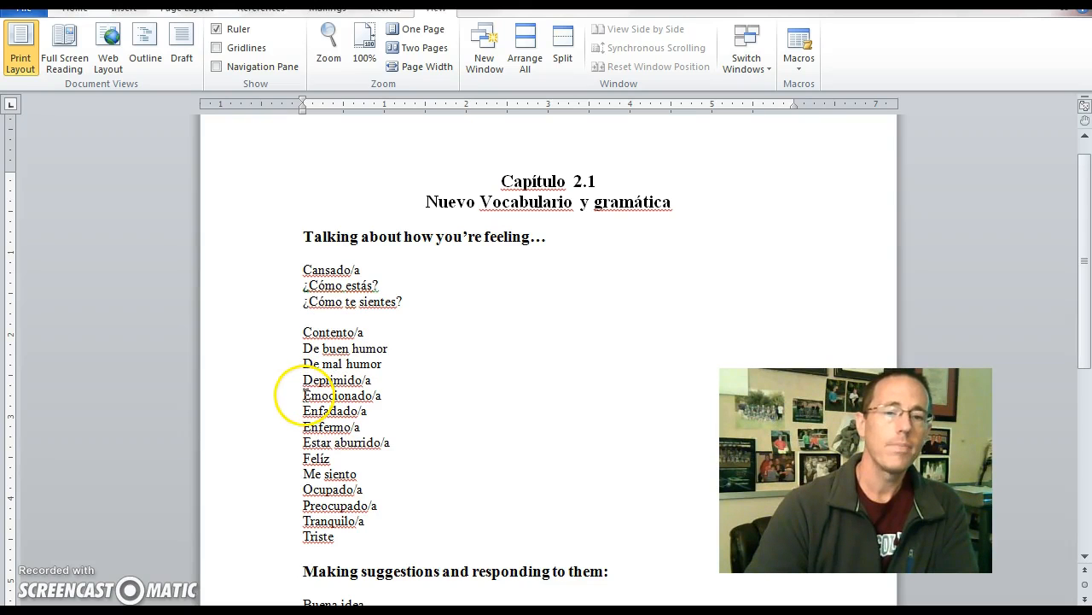
pyautogui.doubleClick(334, 397)
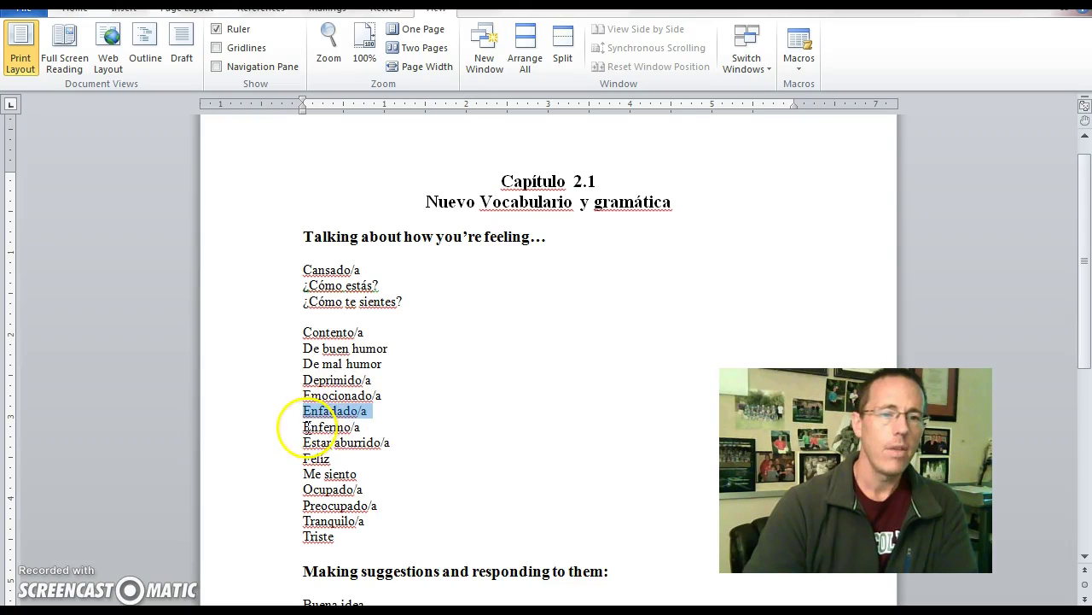
pyautogui.doubleClick(328, 427)
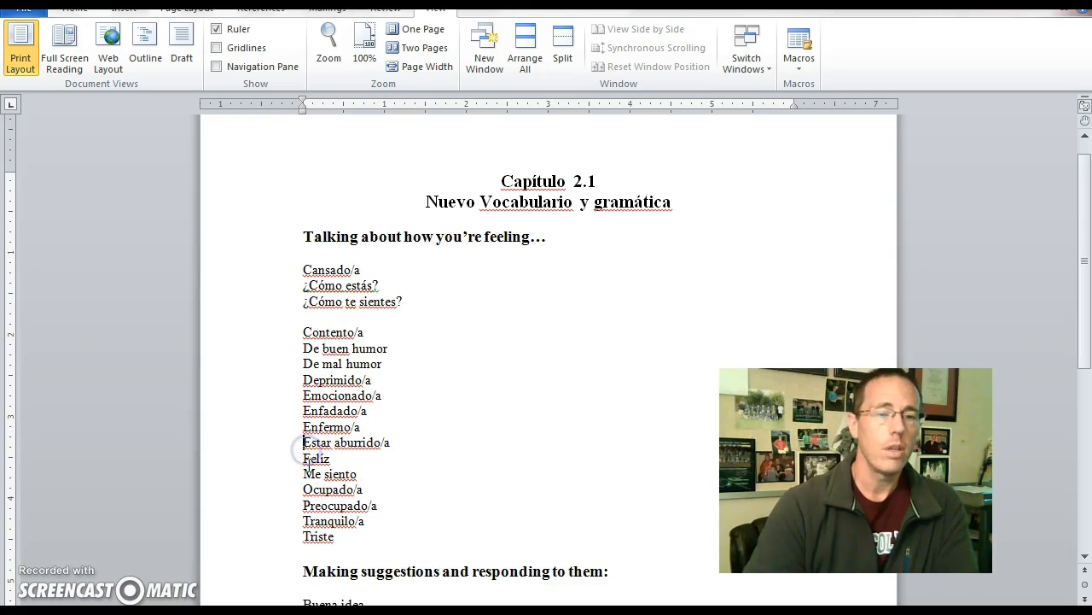
pyautogui.doubleClick(315, 457)
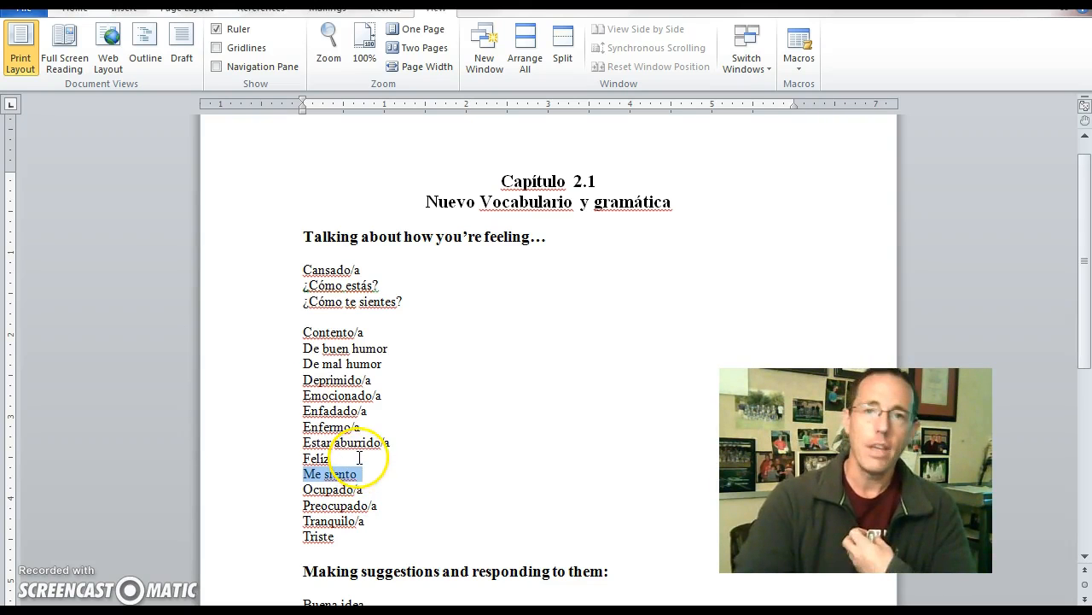
pyautogui.doubleClick(324, 488)
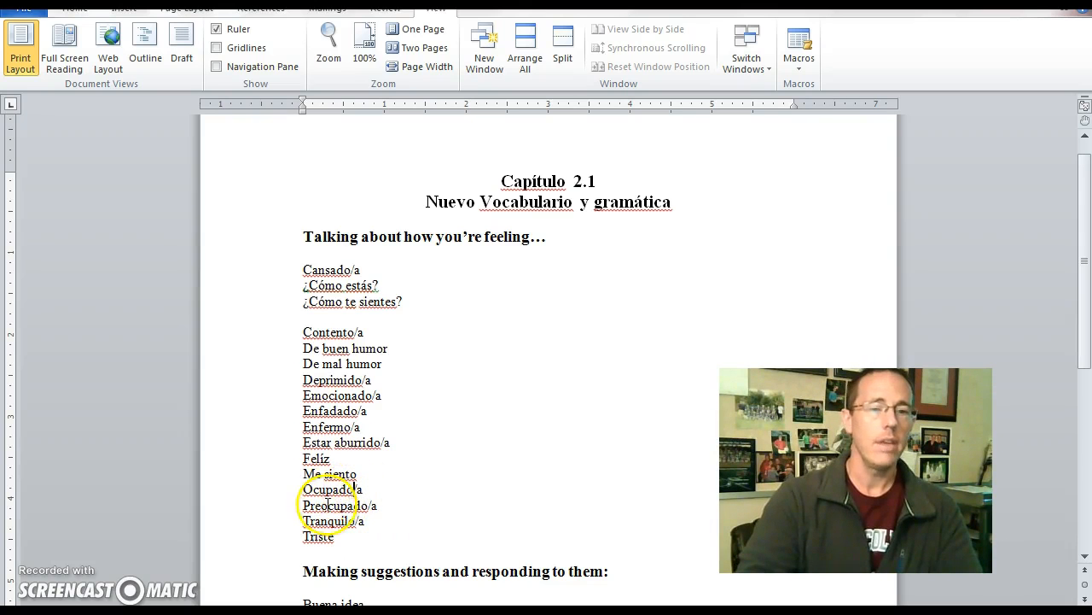
pyautogui.doubleClick(342, 505)
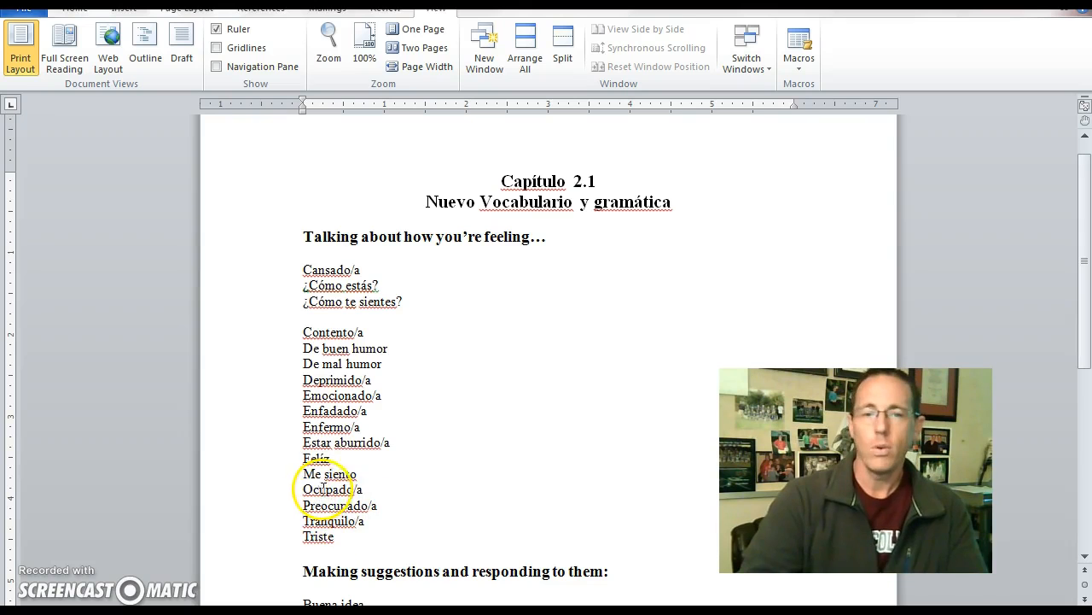
pyautogui.doubleClick(335, 521)
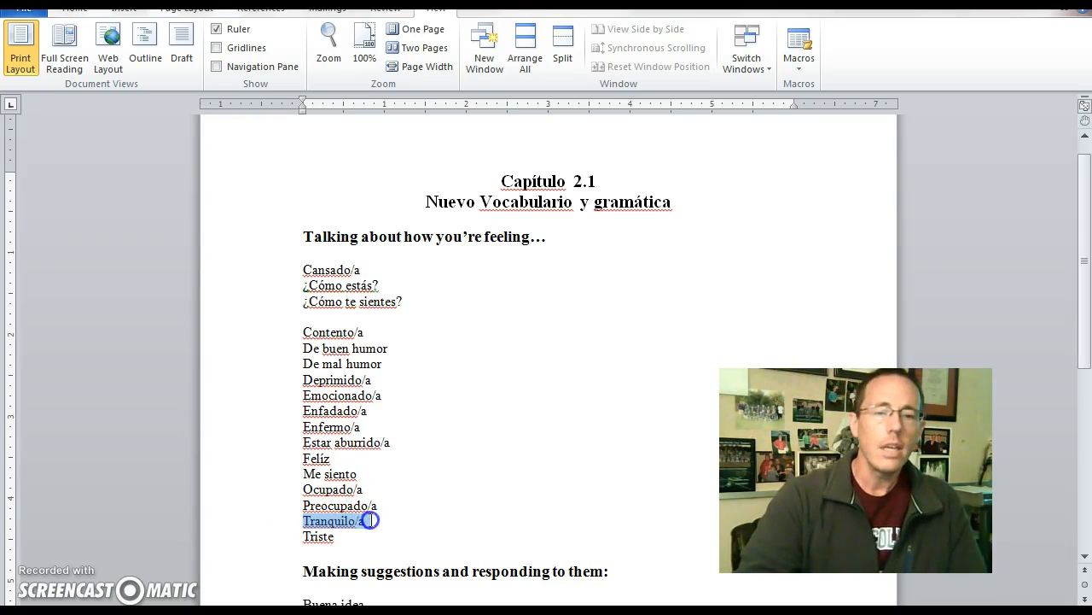
pyautogui.doubleClick(332, 520)
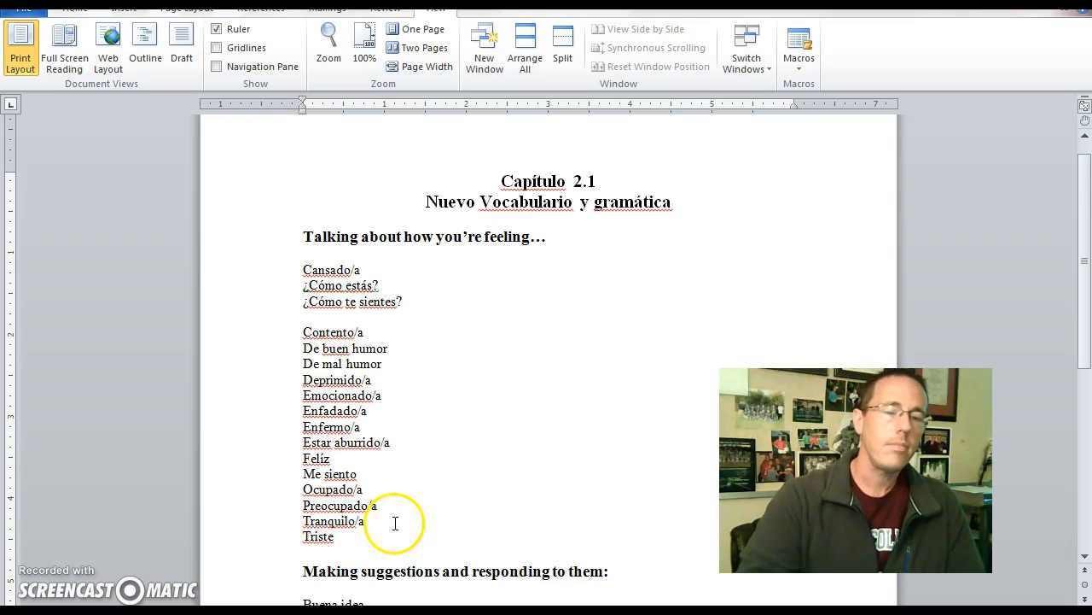
pyautogui.doubleClick(319, 536)
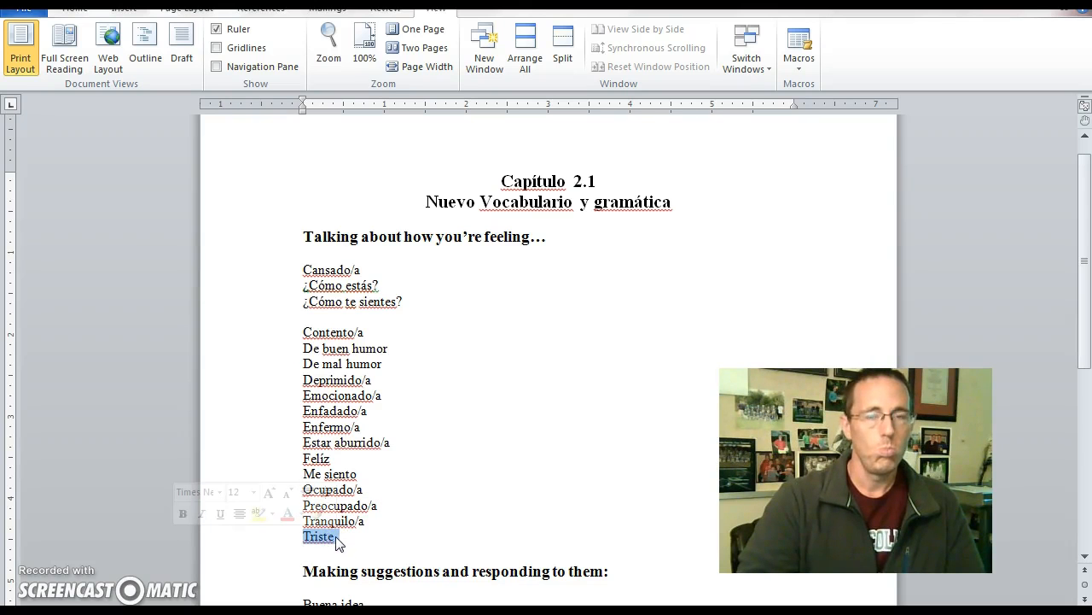
pyautogui.scroll(-3)
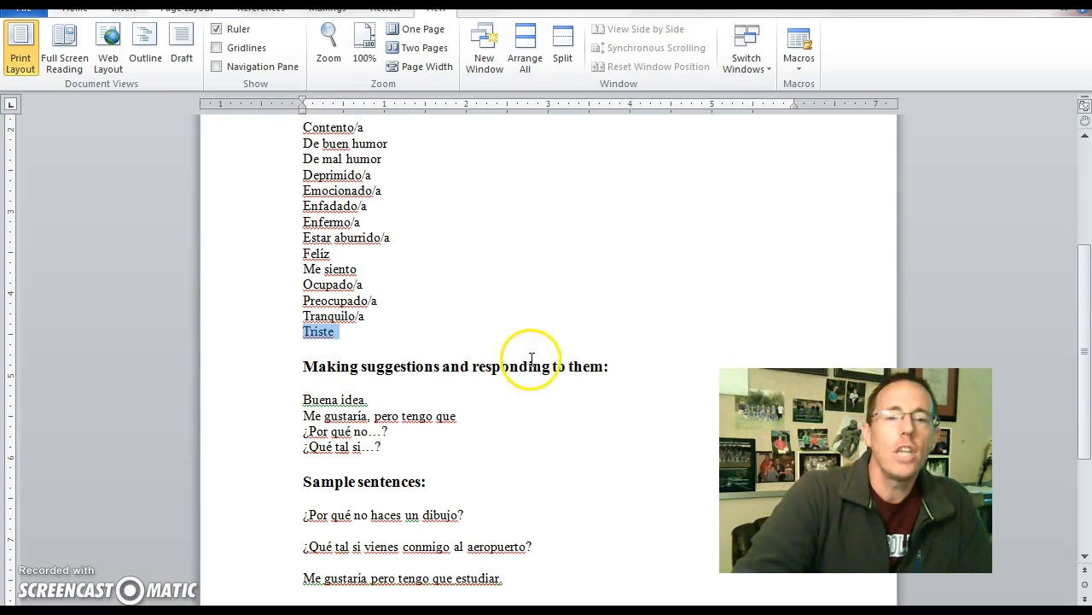
pyautogui.moveTo(299, 394)
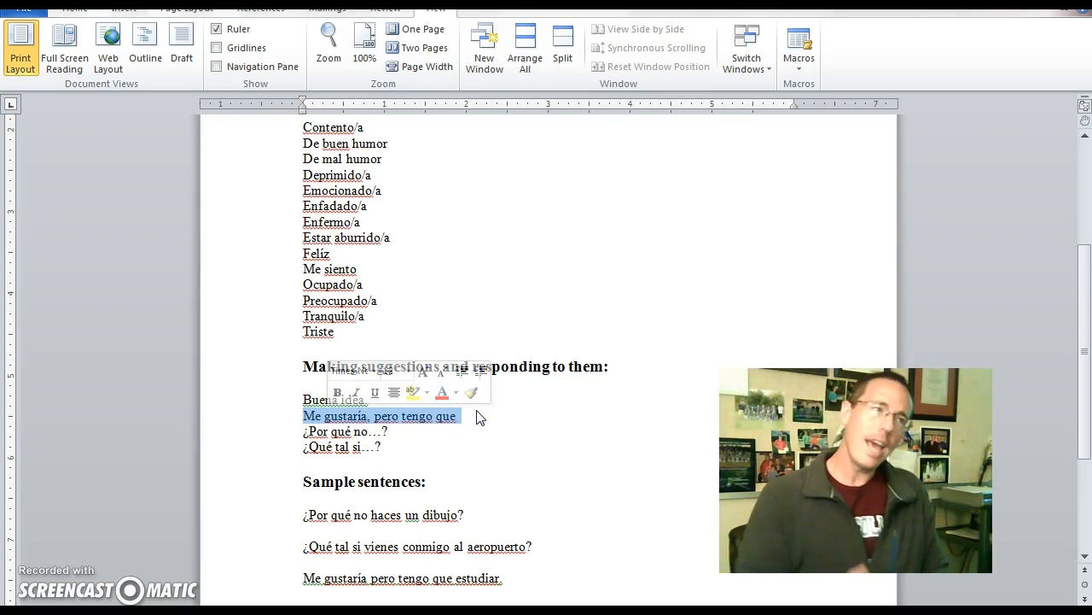
pyautogui.click(352, 416)
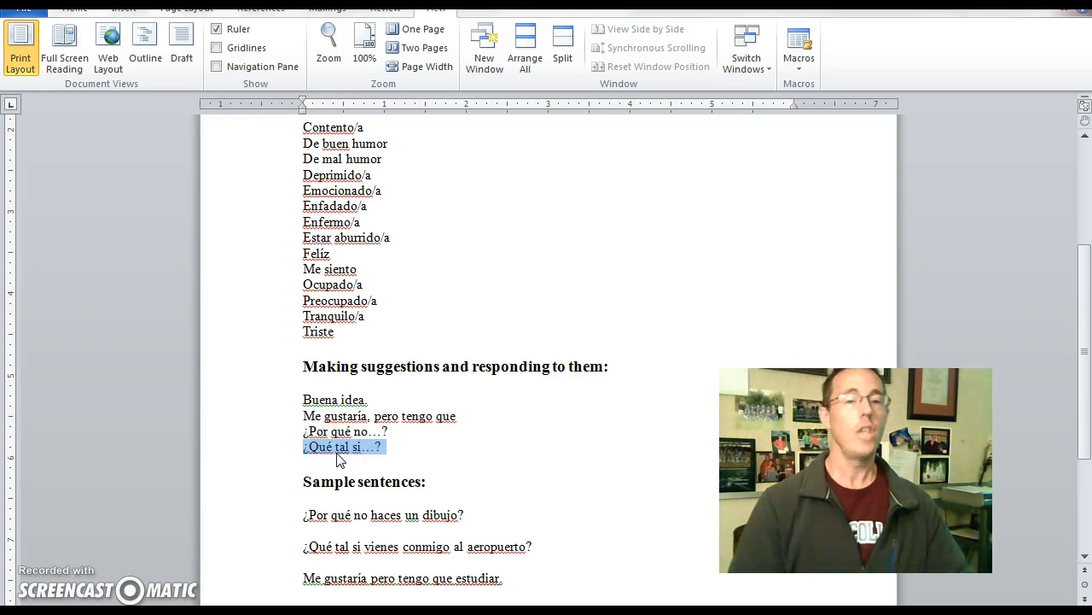
pyautogui.click(399, 417)
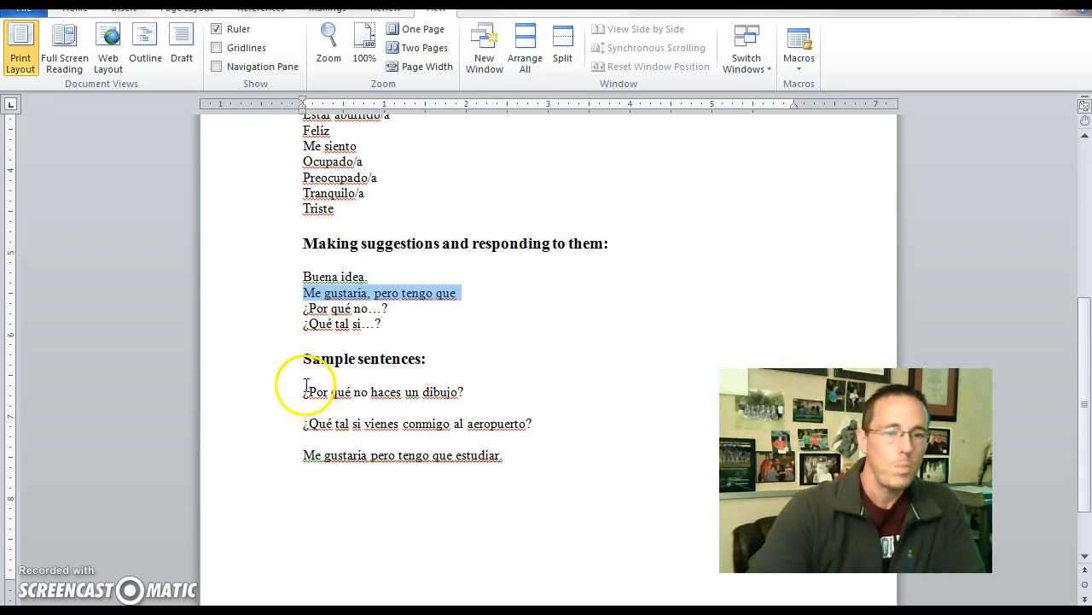
pyautogui.moveTo(304, 391); pyautogui.dragTo(476, 391)
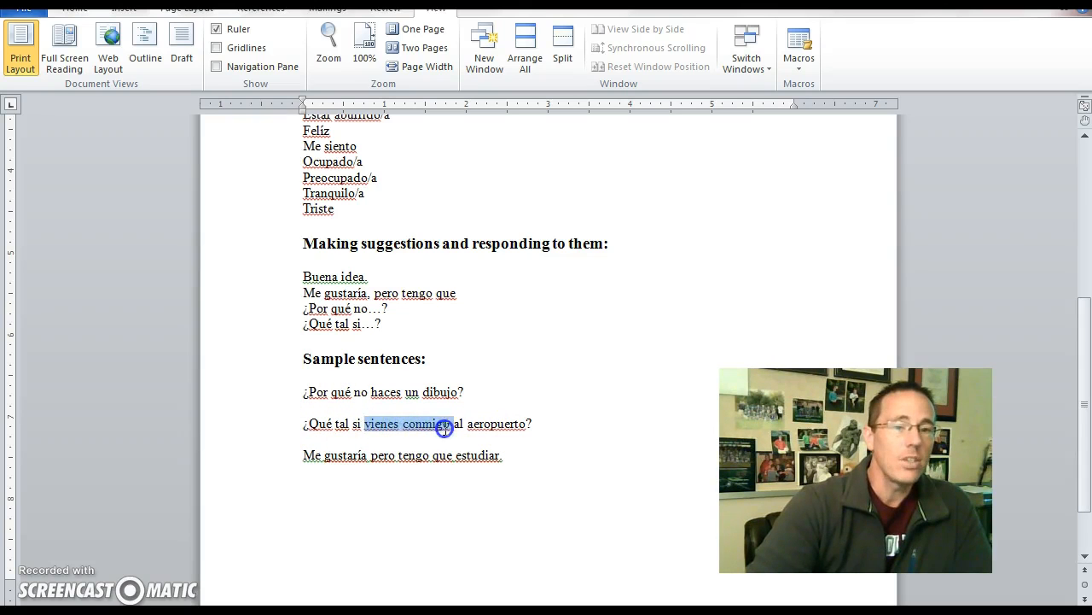
pyautogui.click(430, 424)
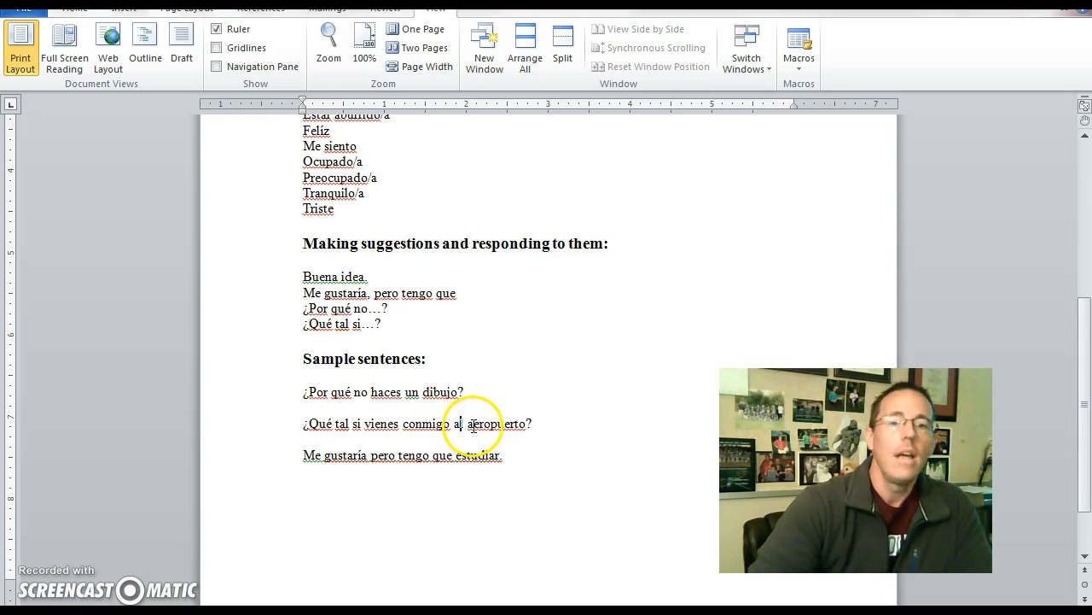
pyautogui.doubleClick(502, 423)
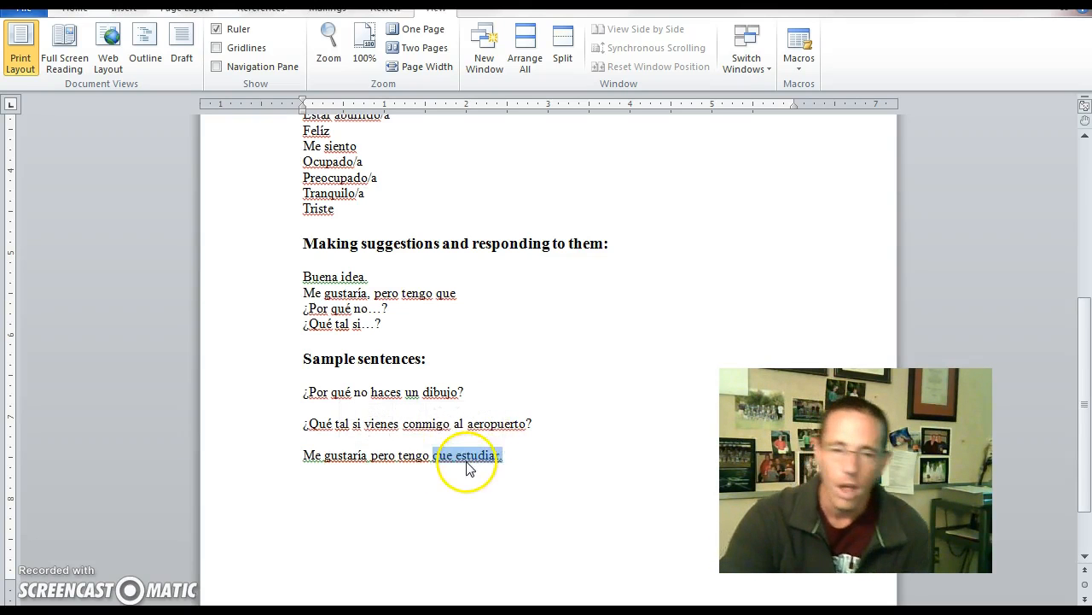
pyautogui.click(466, 454)
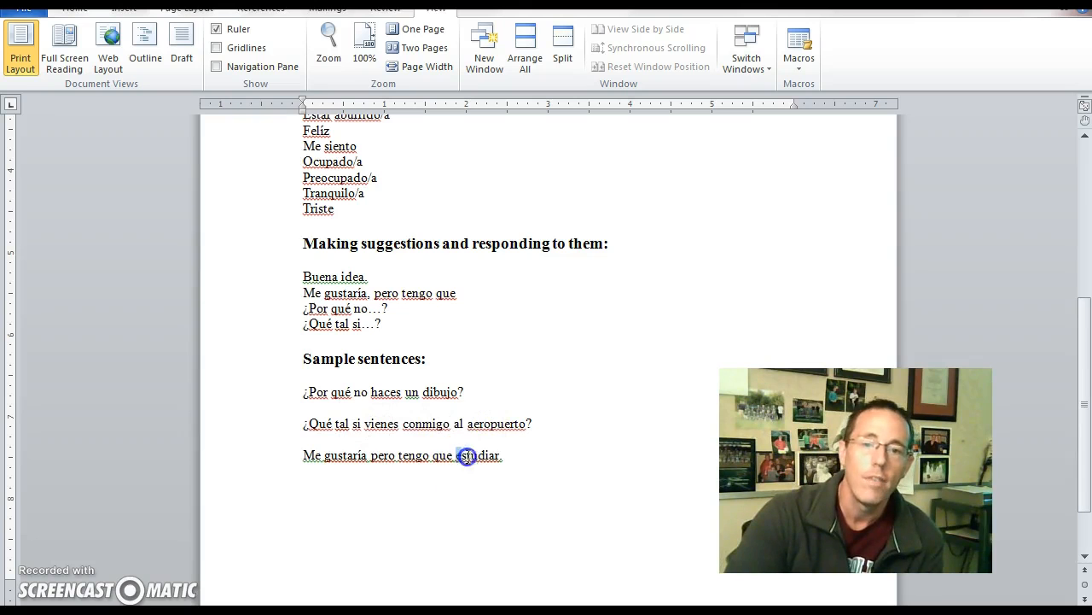
pyautogui.doubleClick(469, 454)
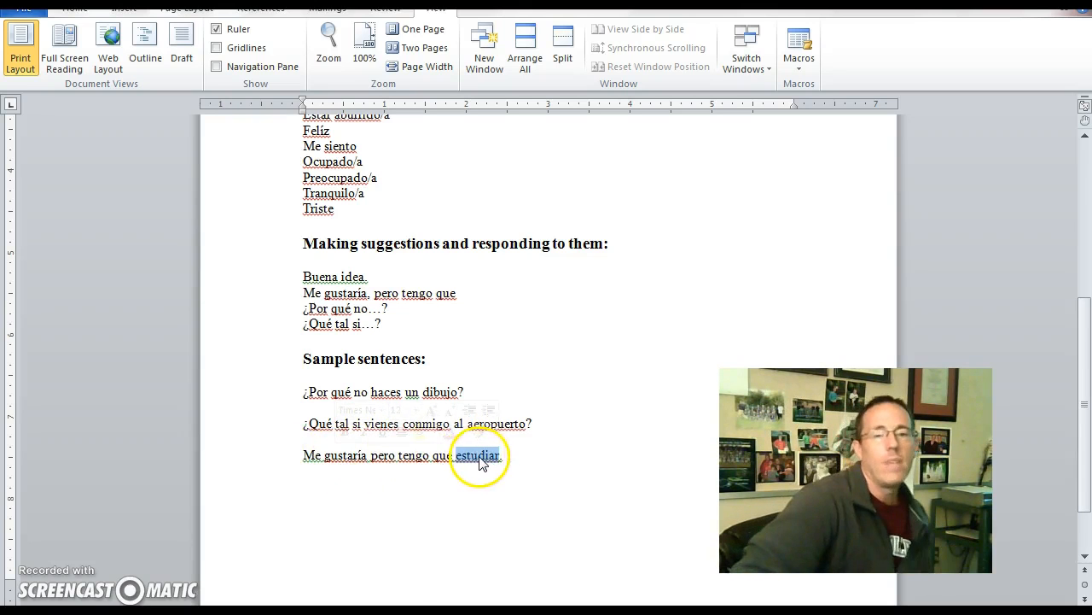
pyautogui.click(521, 506)
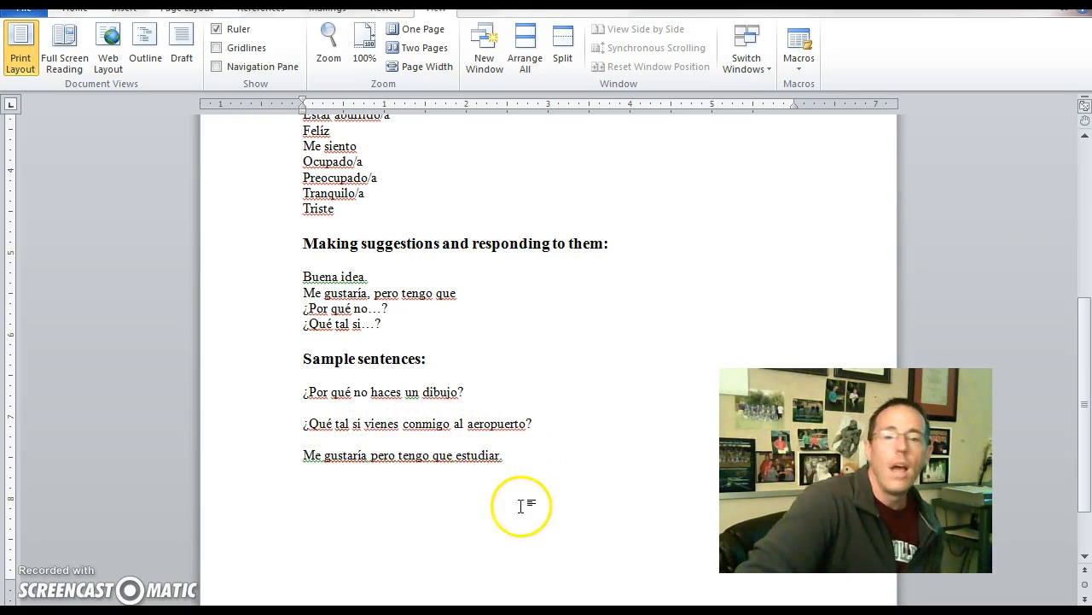